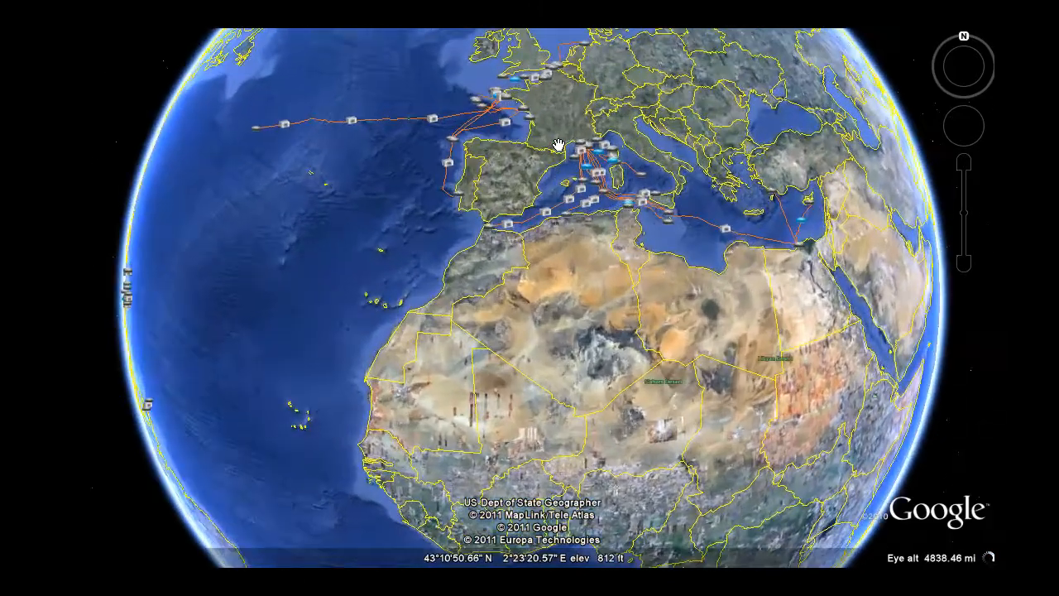
# - Zoom into the western Mediterranean until cable, repeater and router labels become readable
pyautogui.scroll(-3)
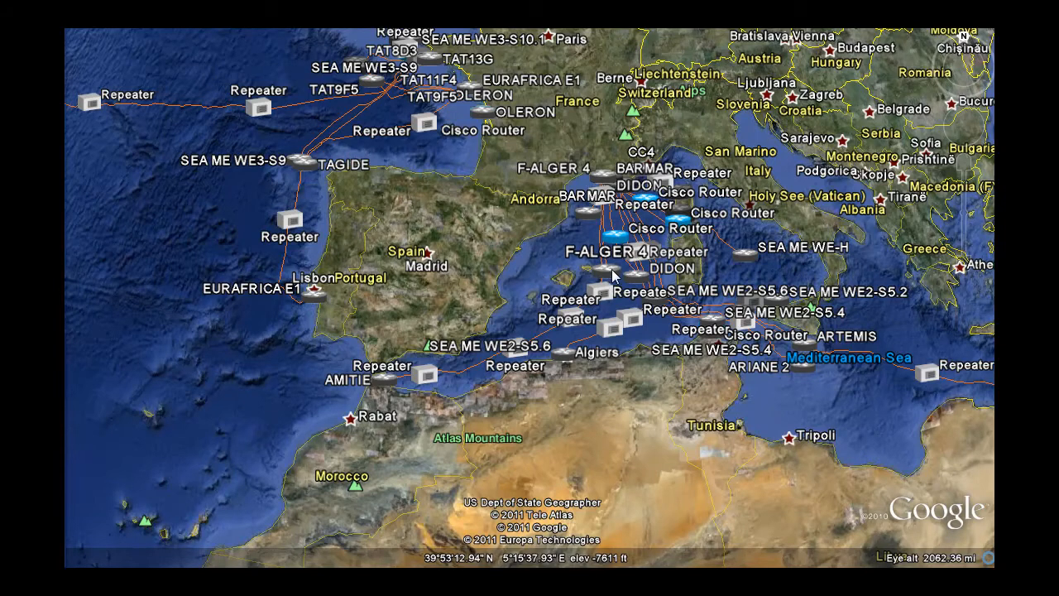
# - Show the details balloon for the 'End' cable marker in the western Mediterranean
pyautogui.click(603, 262)
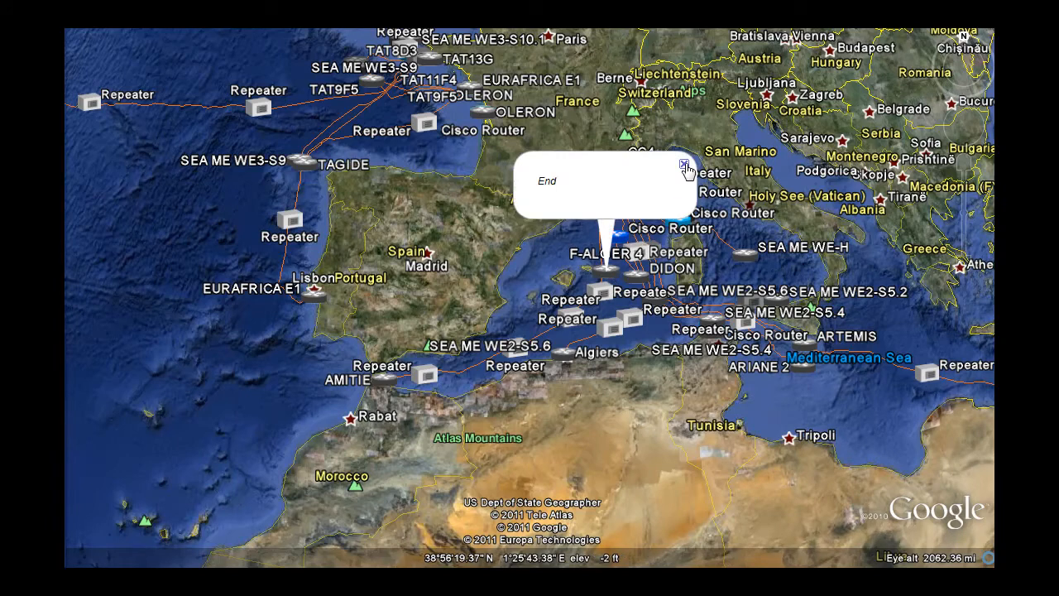
pyautogui.click(682, 163)
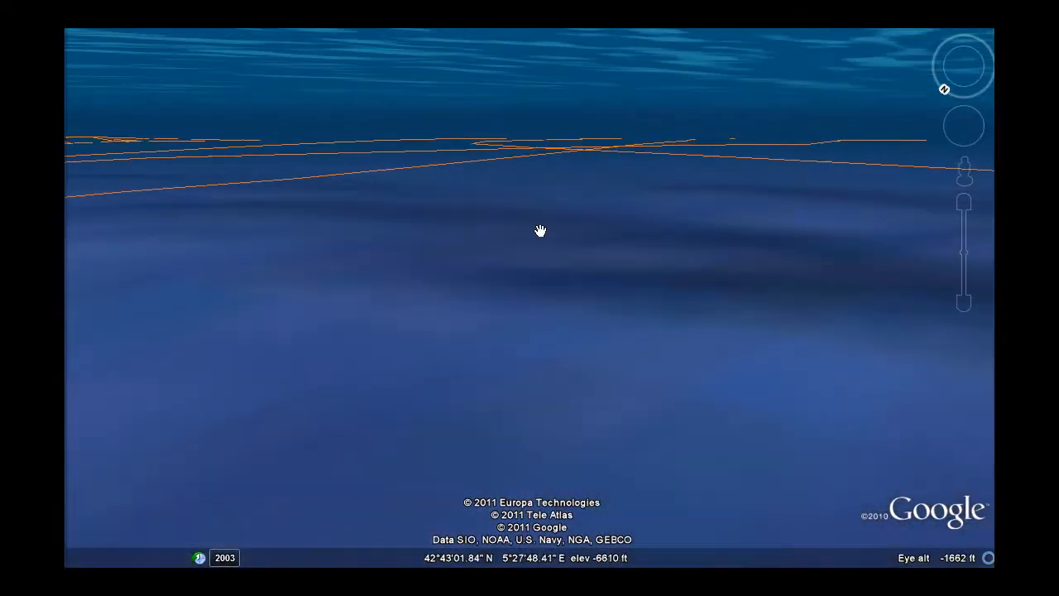
# - Travel along the Mediterranean seabed following the submarine cables toward their junctions
pyautogui.moveTo(539, 230); pyautogui.dragTo(529, 265)
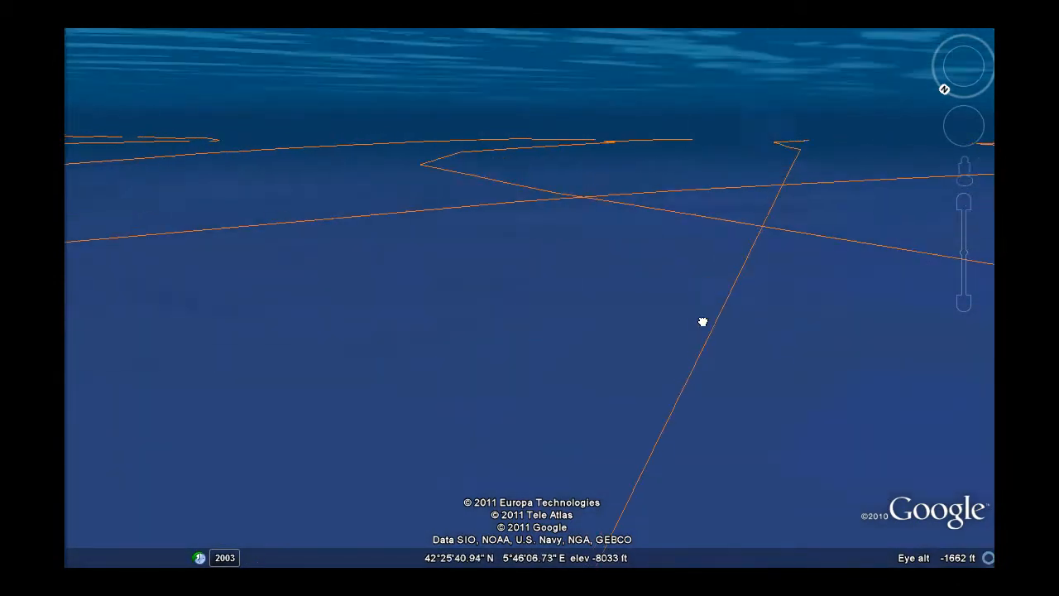
pyautogui.moveTo(702, 322); pyautogui.dragTo(408, 504)
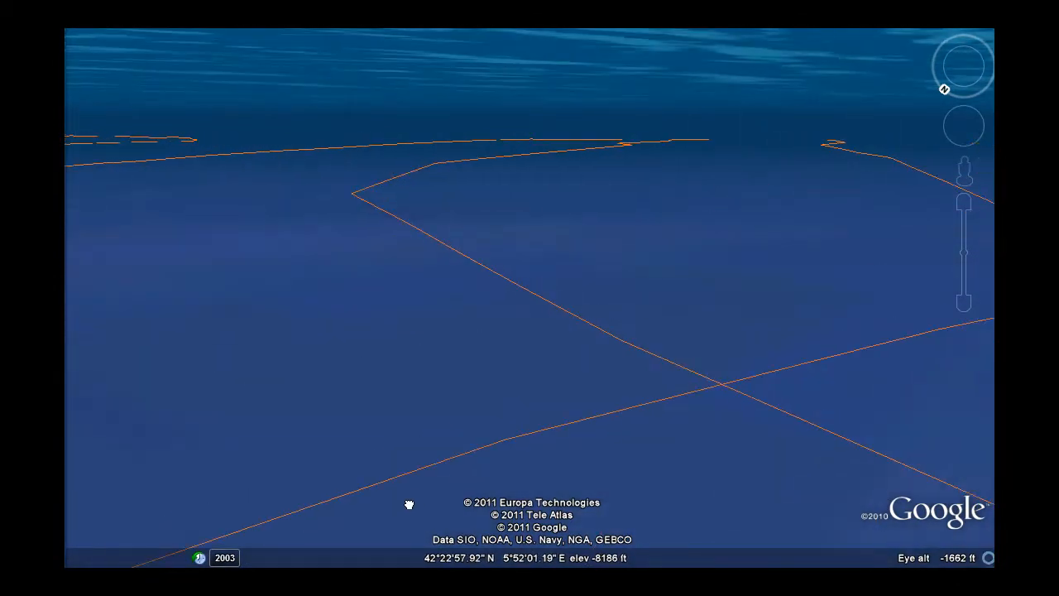
pyautogui.moveTo(407, 503); pyautogui.dragTo(491, 295)
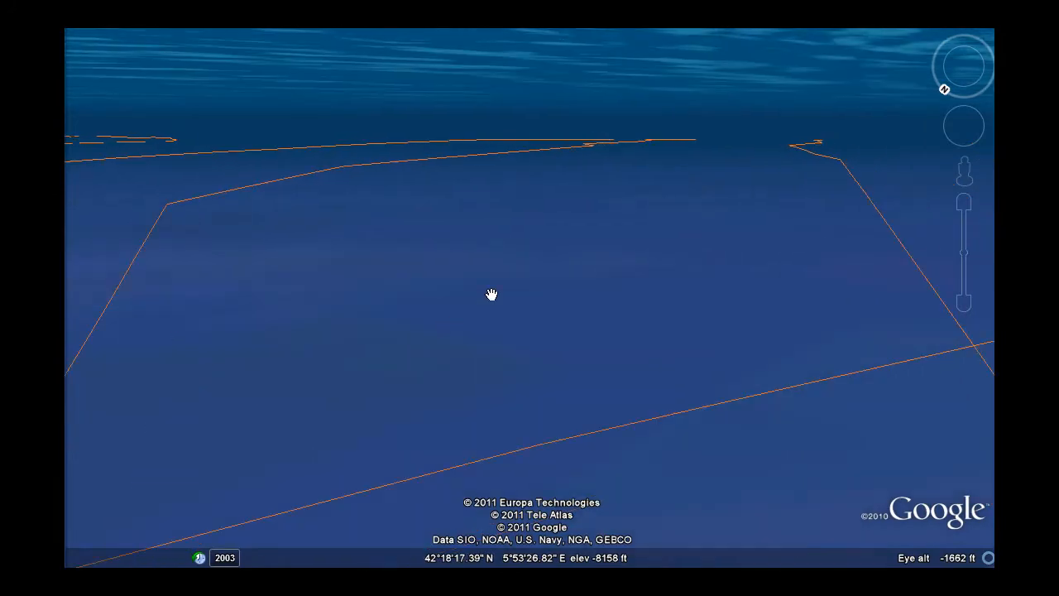